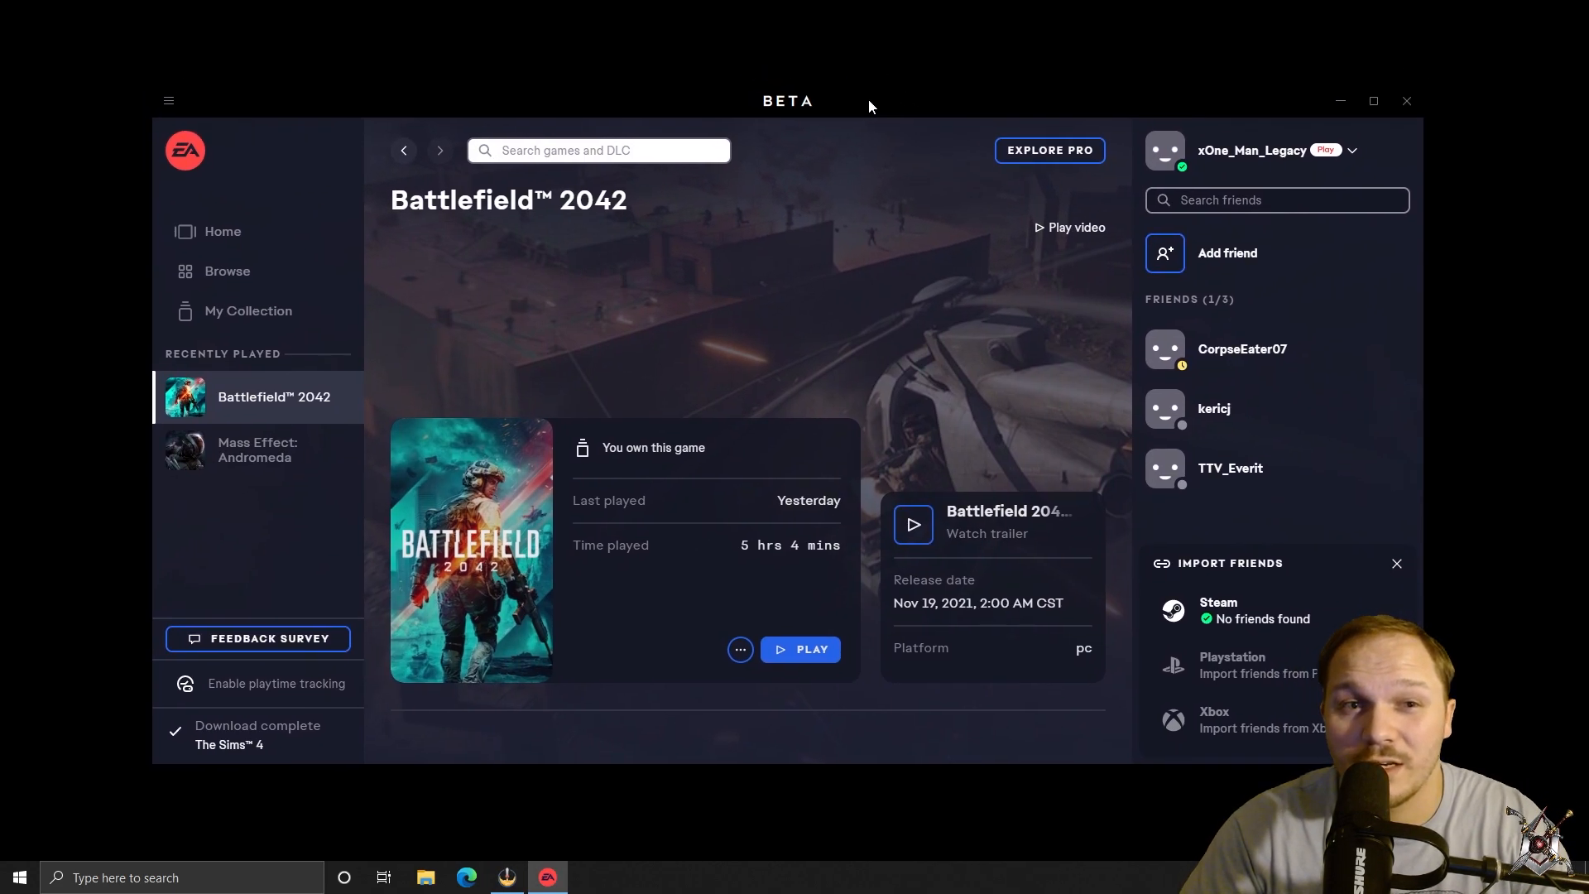
# Exit the EA app beta from its main menu, leaving only the desktop
pyautogui.doubleClick(593, 201)
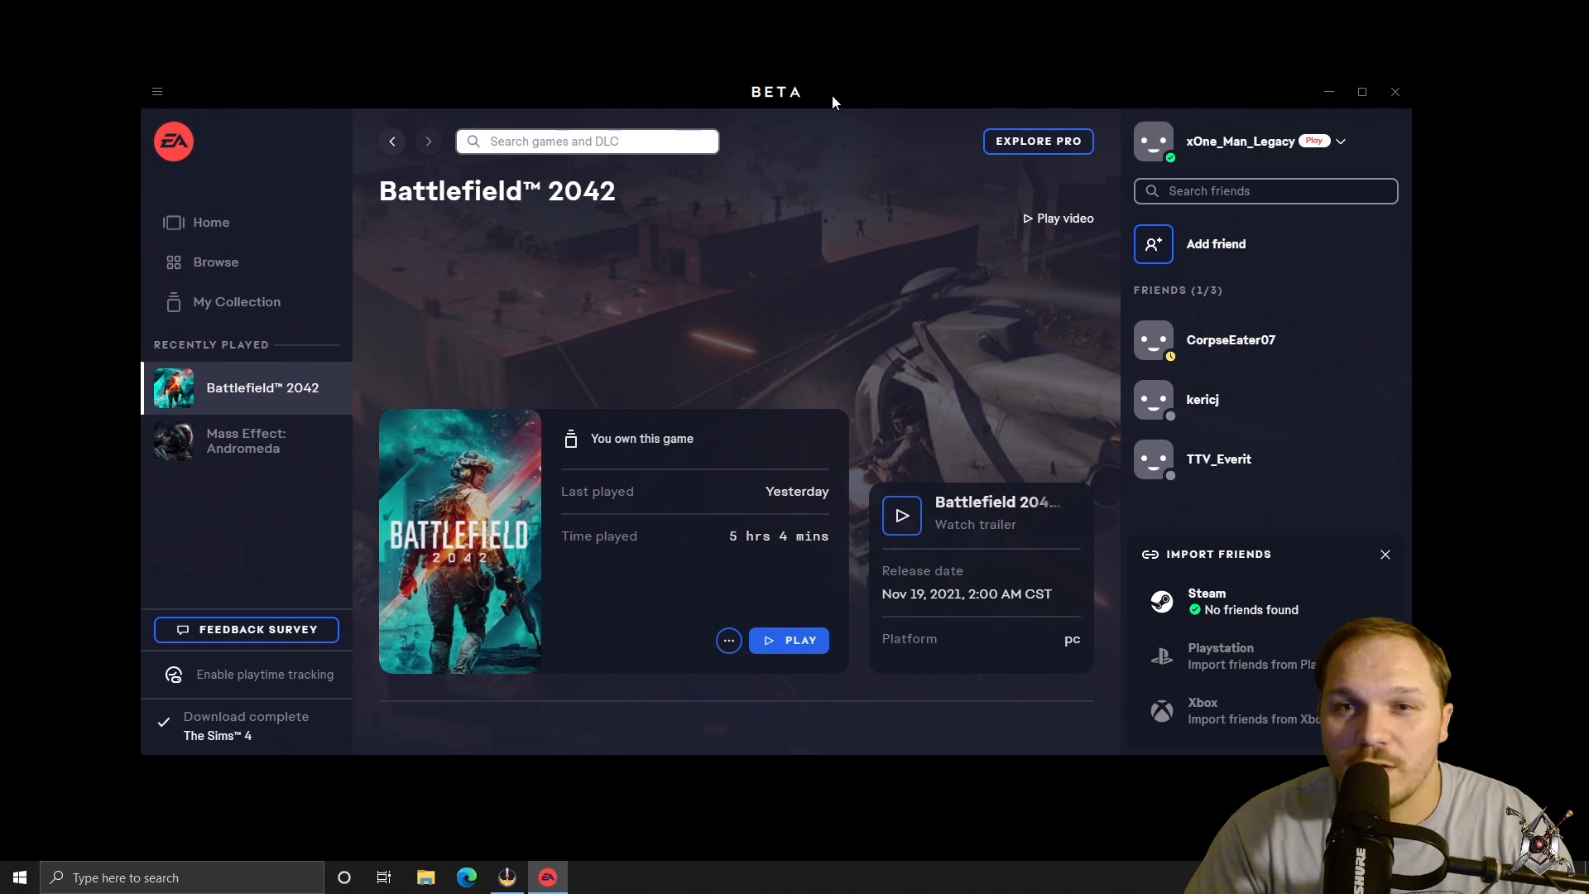
pyautogui.moveTo(723, 183)
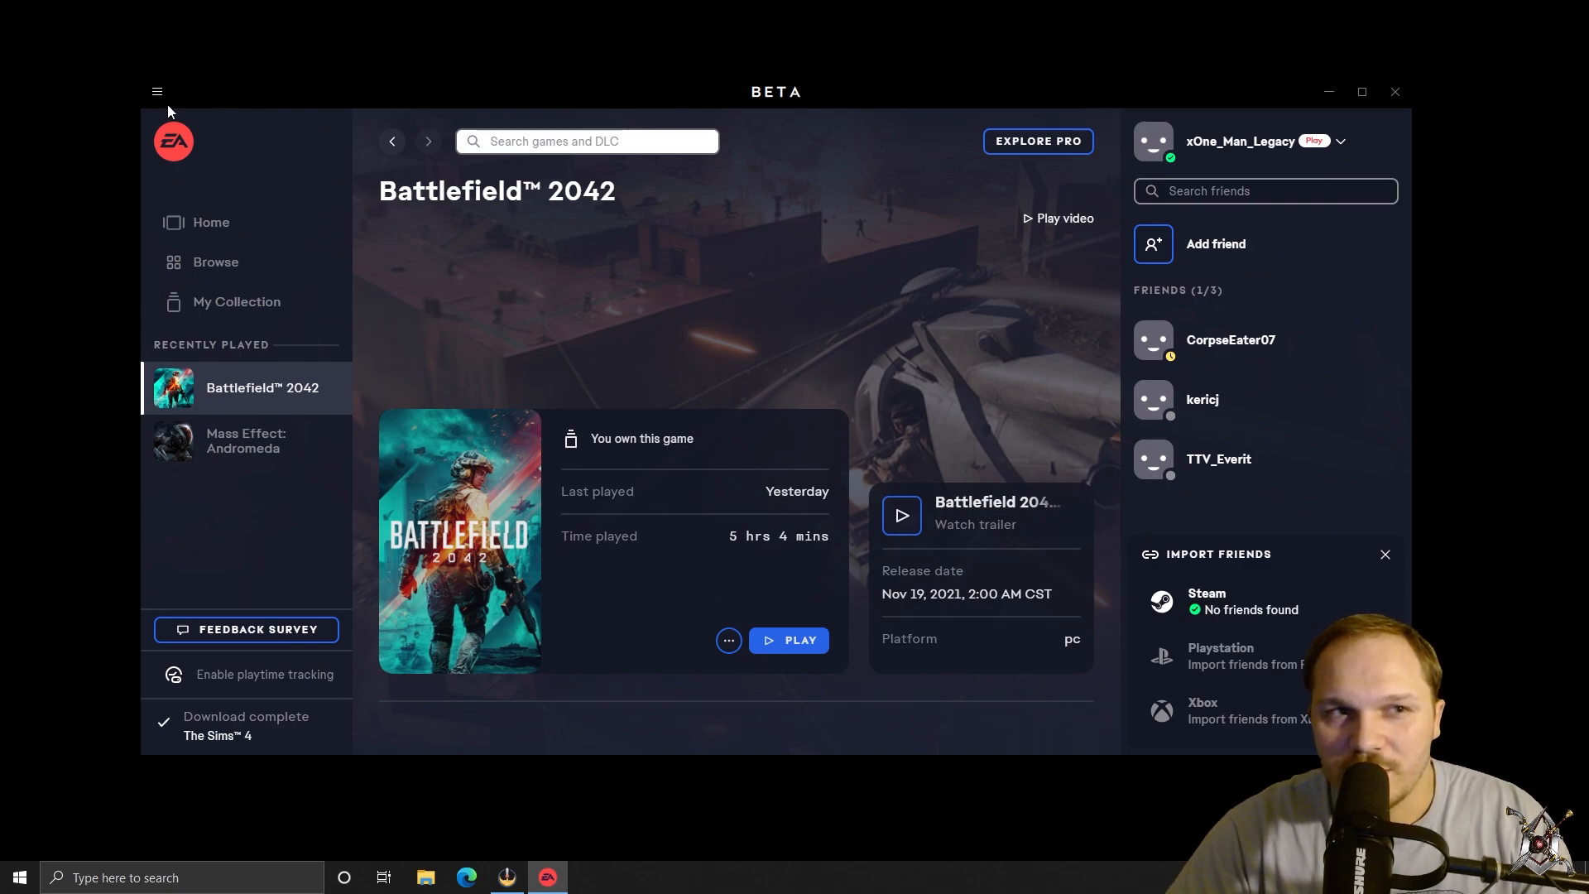
pyautogui.click(156, 91)
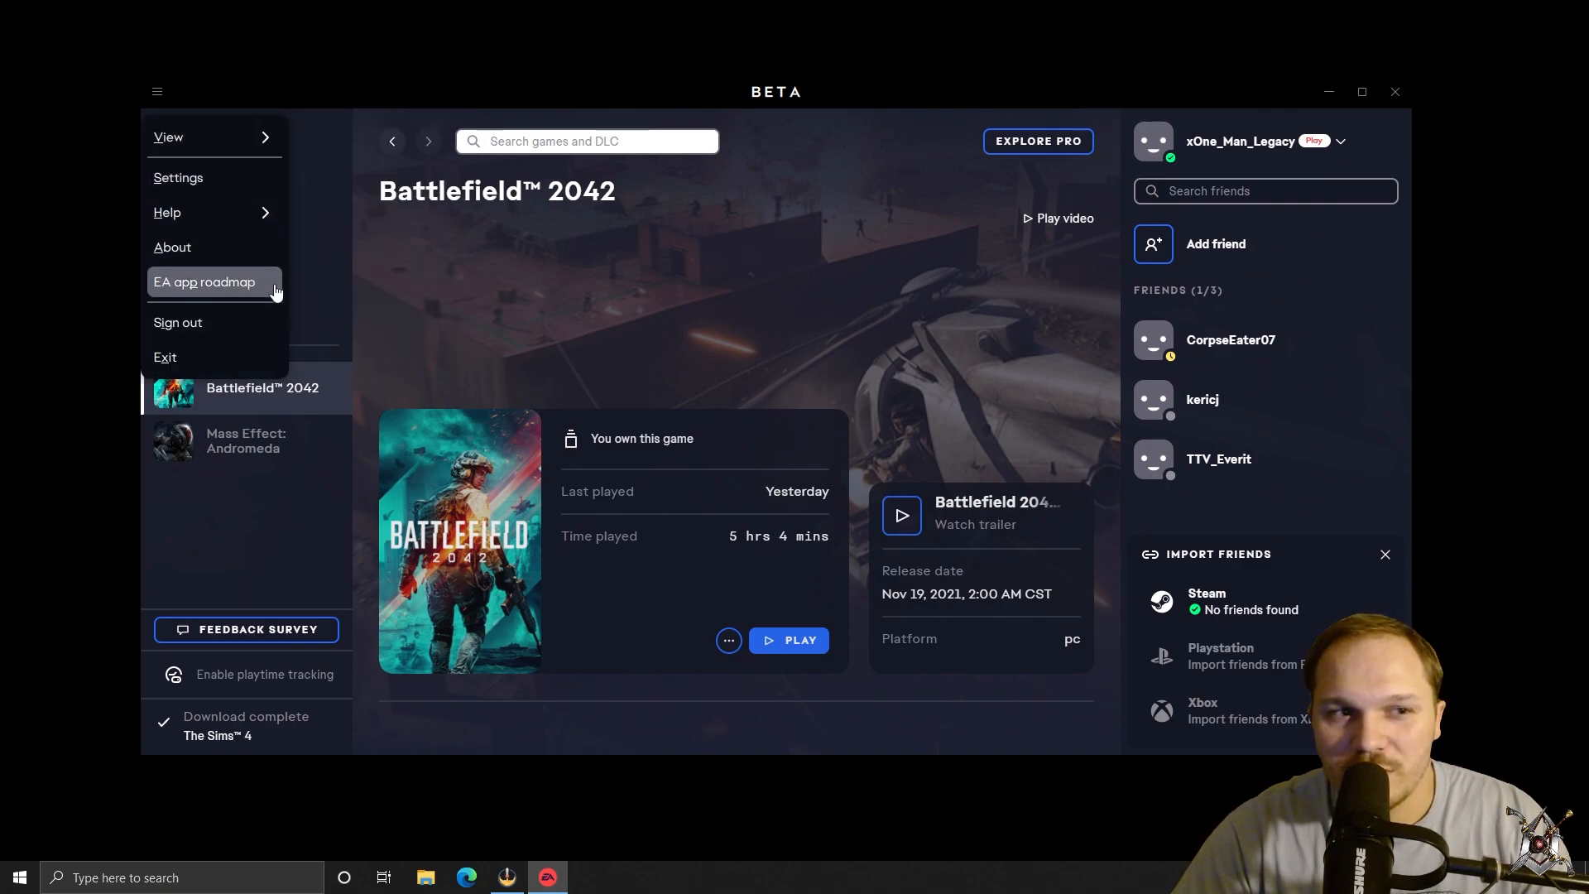
pyautogui.click(169, 138)
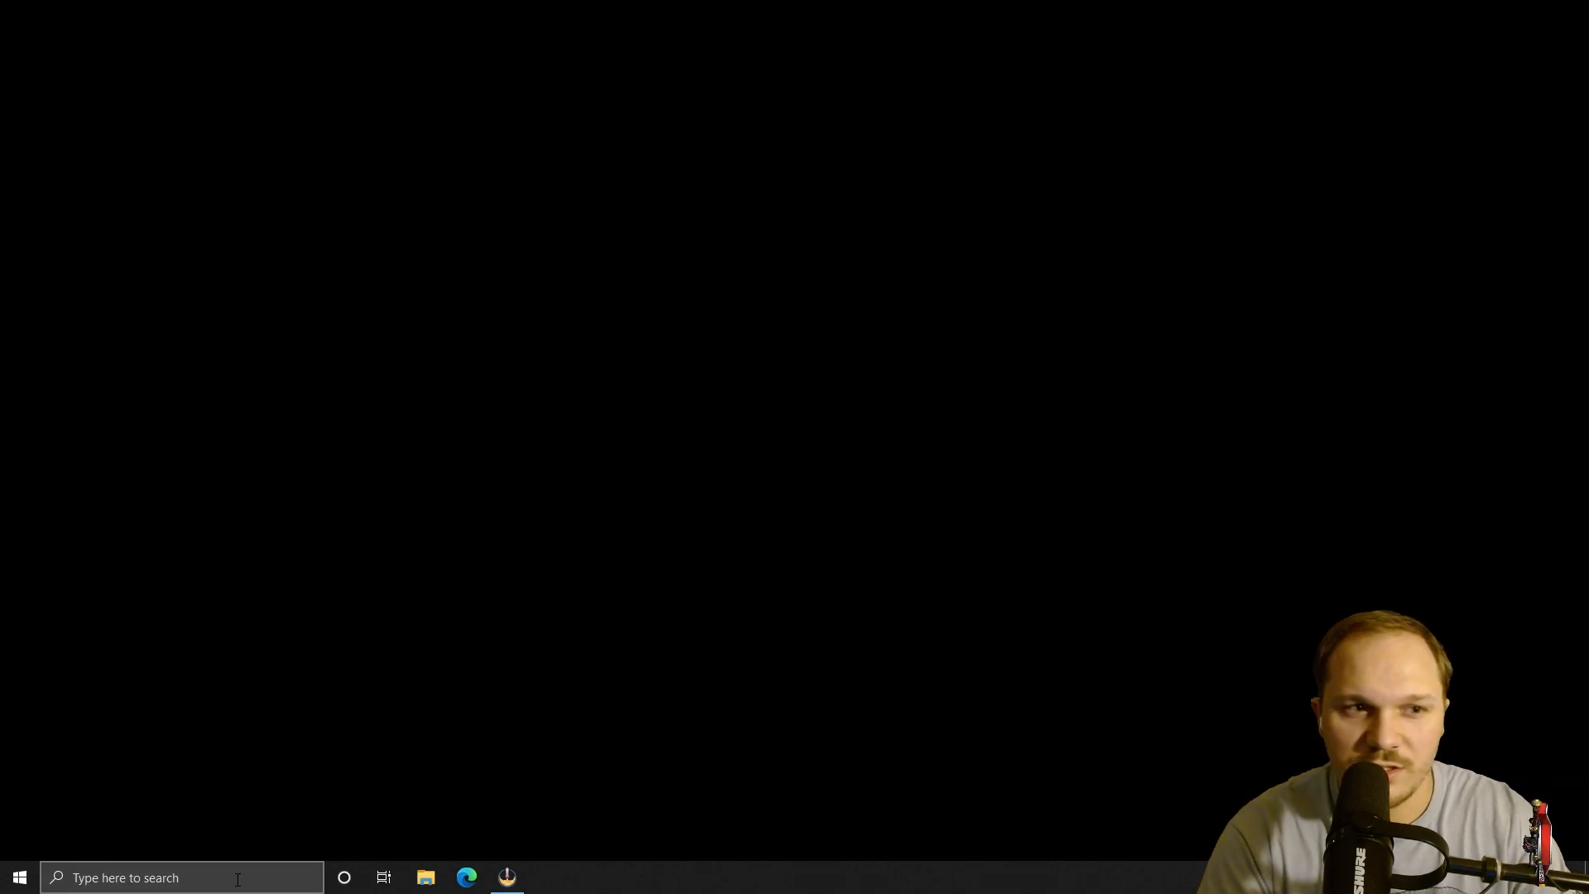
pyautogui.moveTo(429, 692)
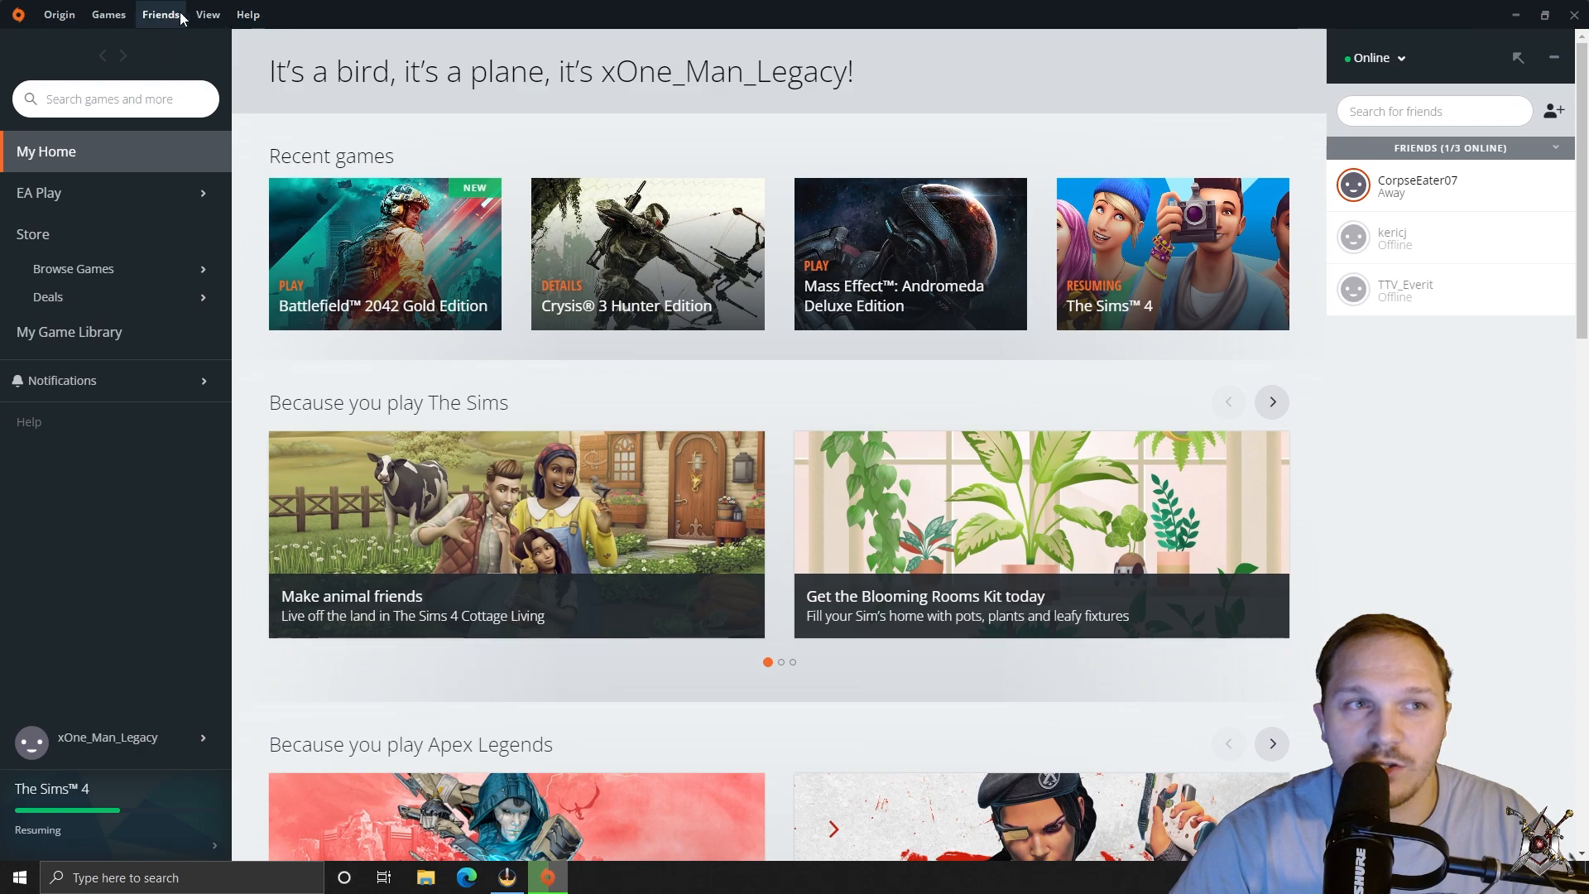
# Go to the Game Library and start a Repair of Battlefield 2042 to verify its files
pyautogui.click(58, 15)
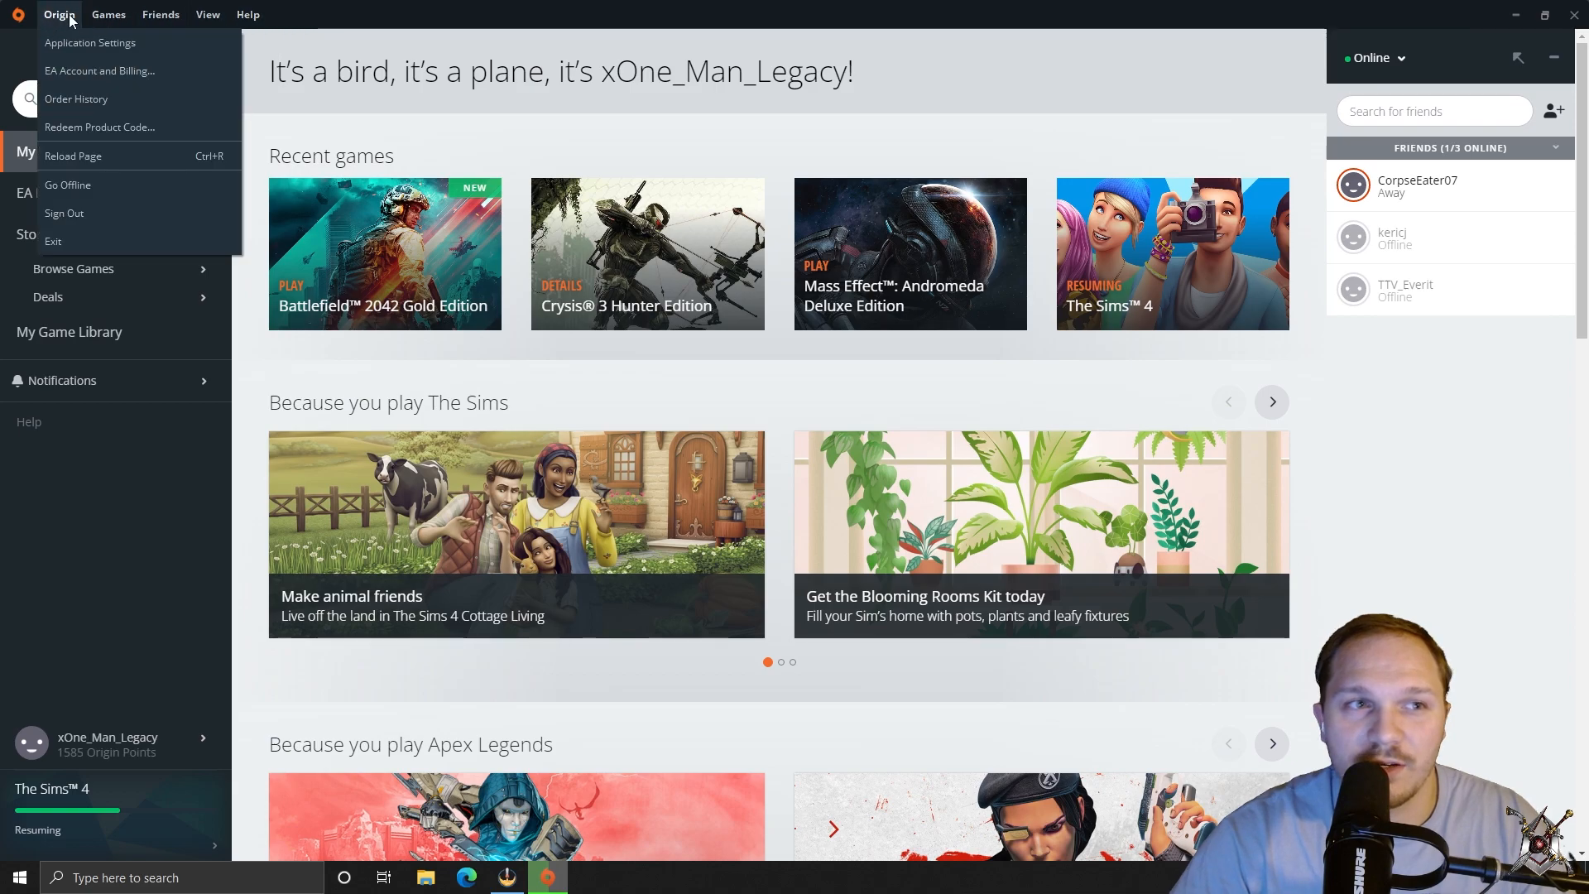
pyautogui.click(209, 15)
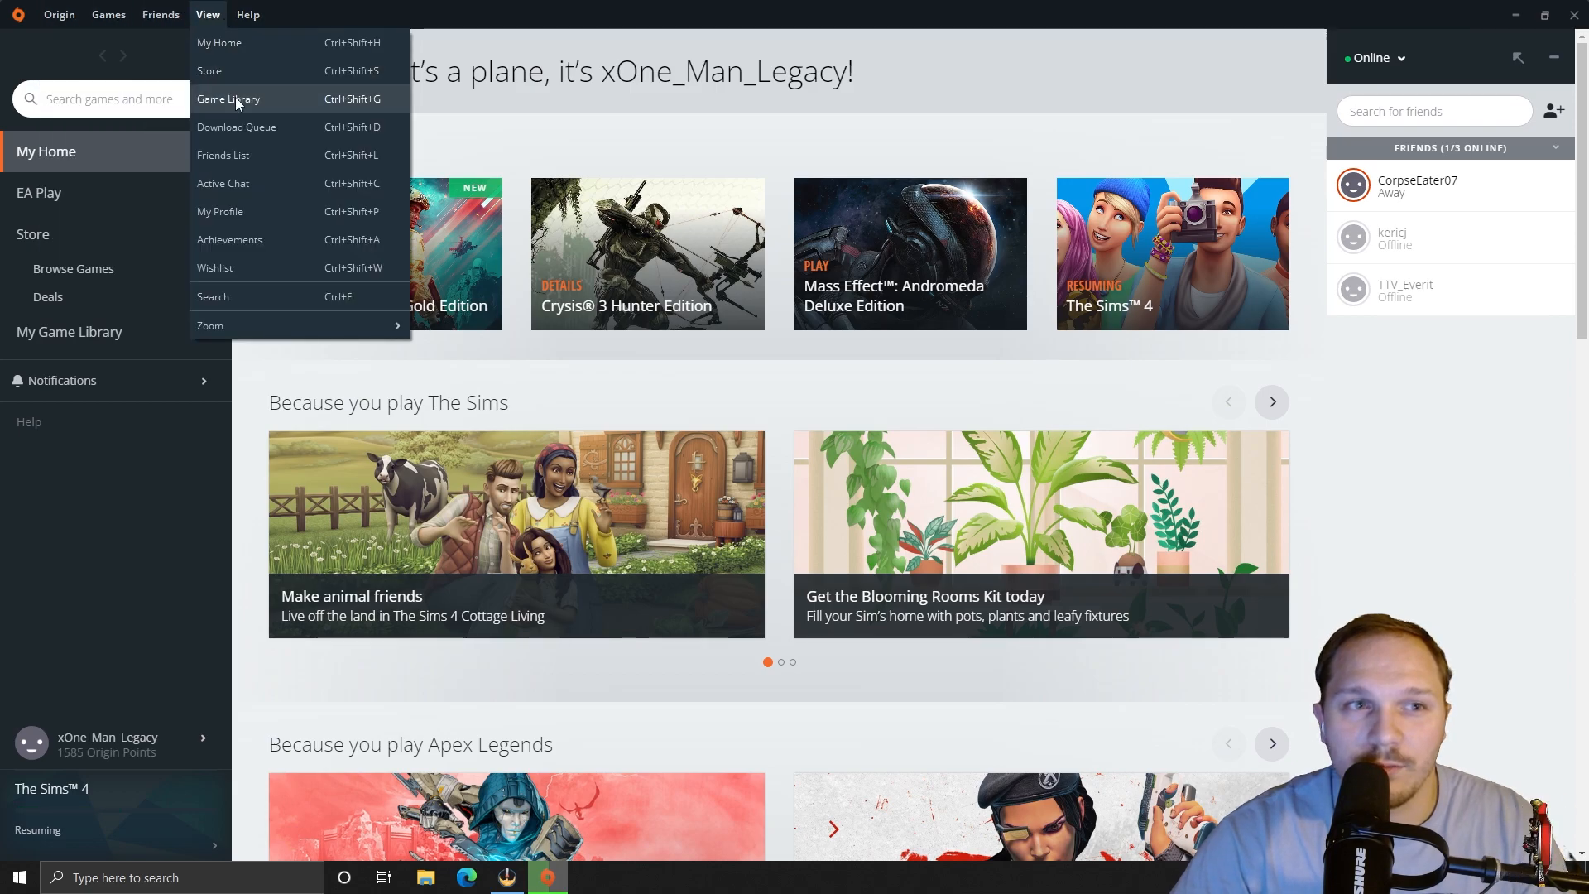
pyautogui.click(228, 97)
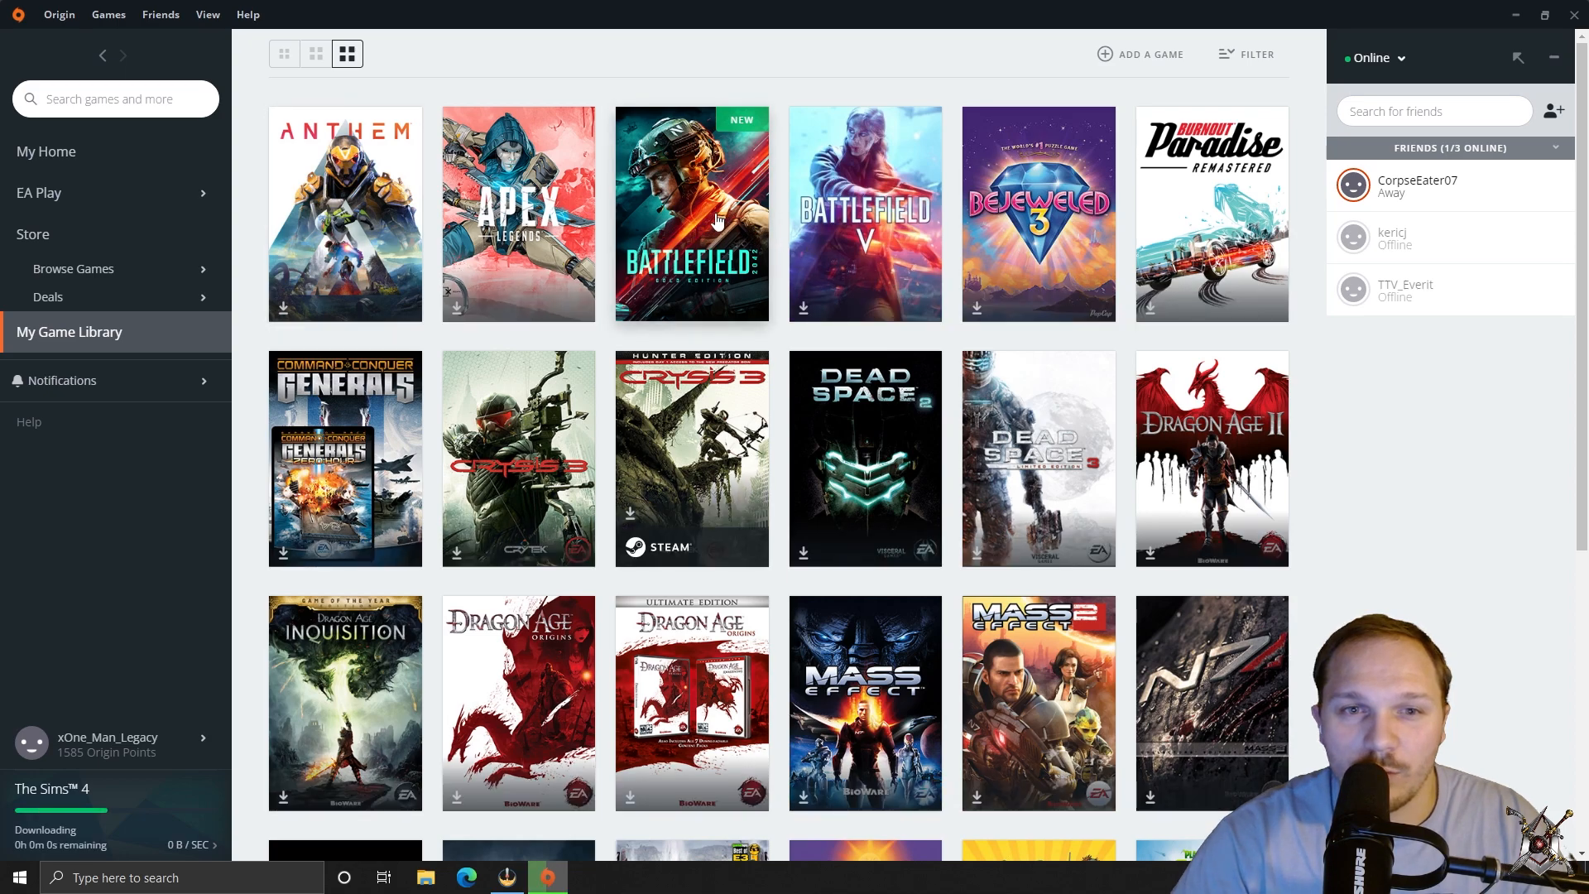
pyautogui.rightClick(692, 214)
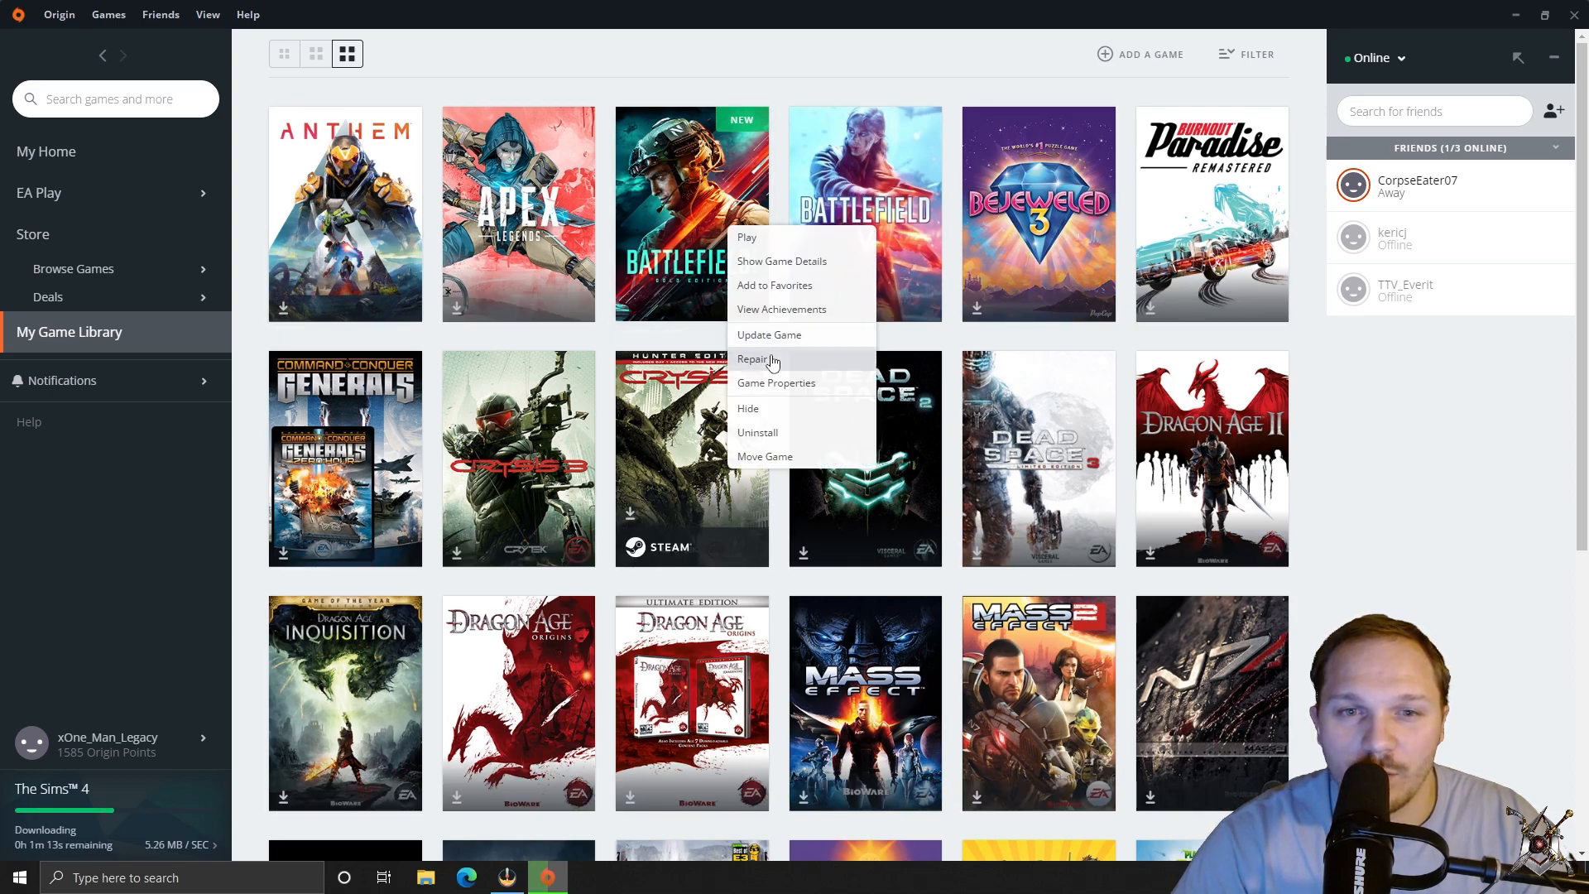
pyautogui.click(756, 360)
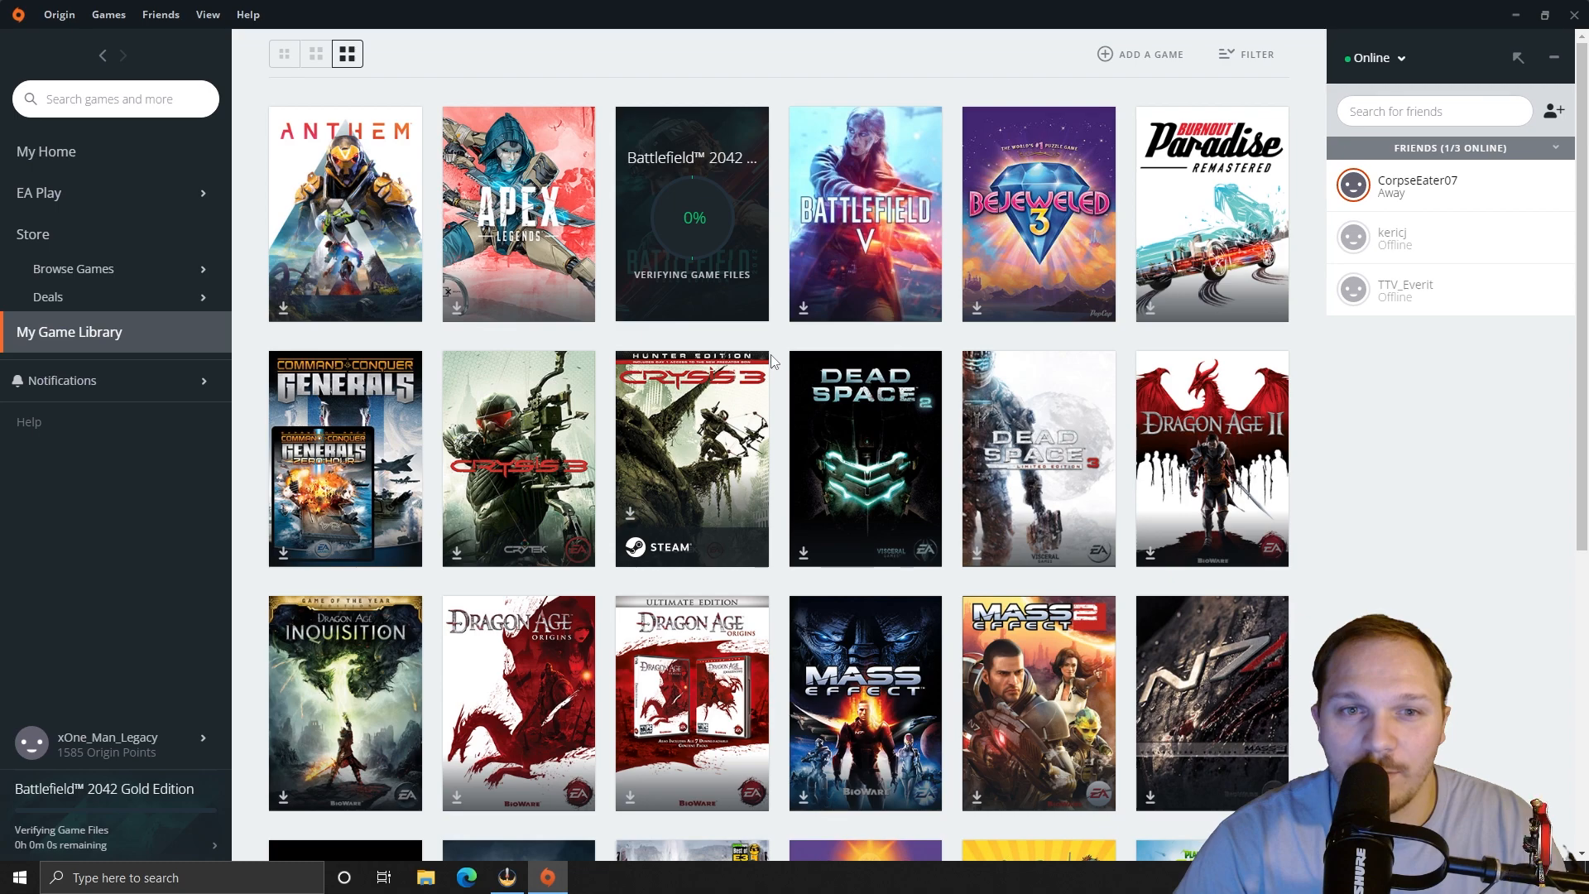